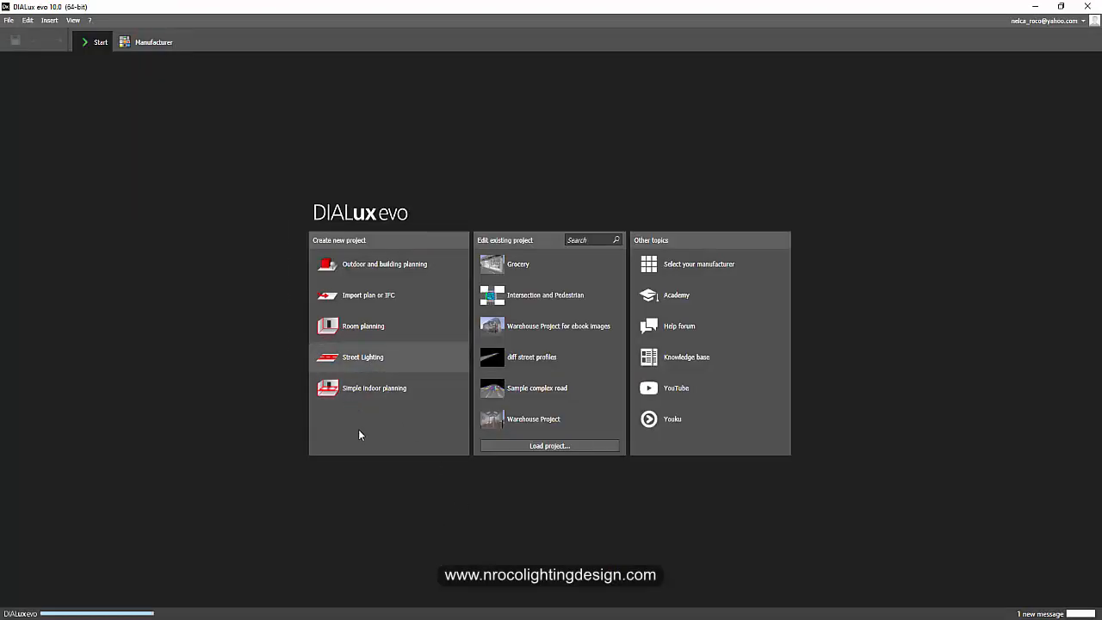
# Create a Street Lighting project and switch Street 1's standard to EN 13201:2004.
pyautogui.click(362, 357)
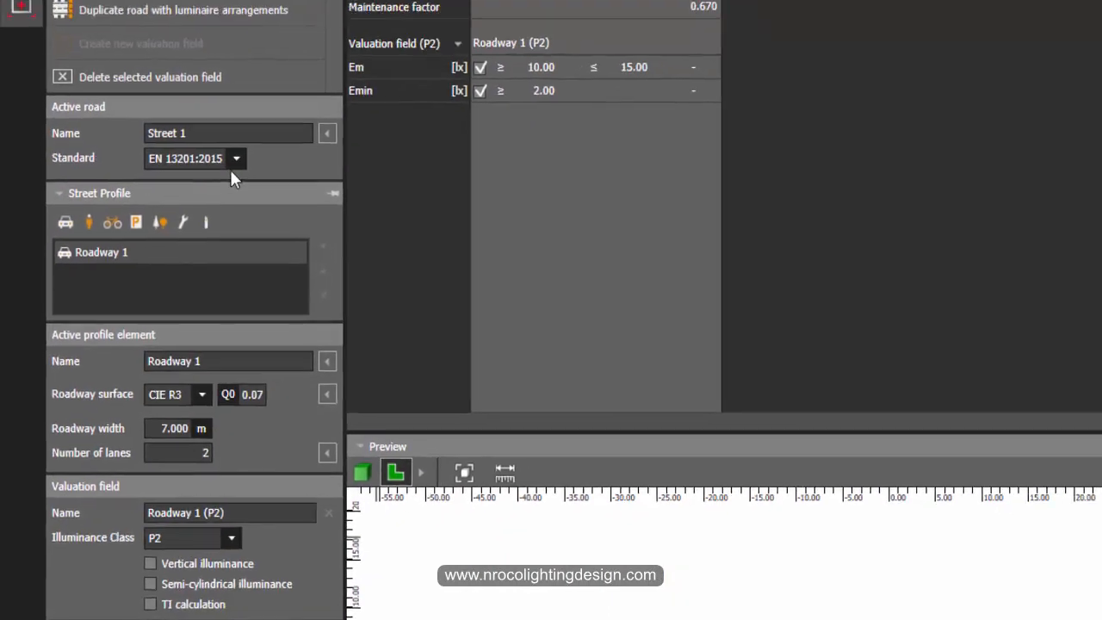
pyautogui.click(236, 159)
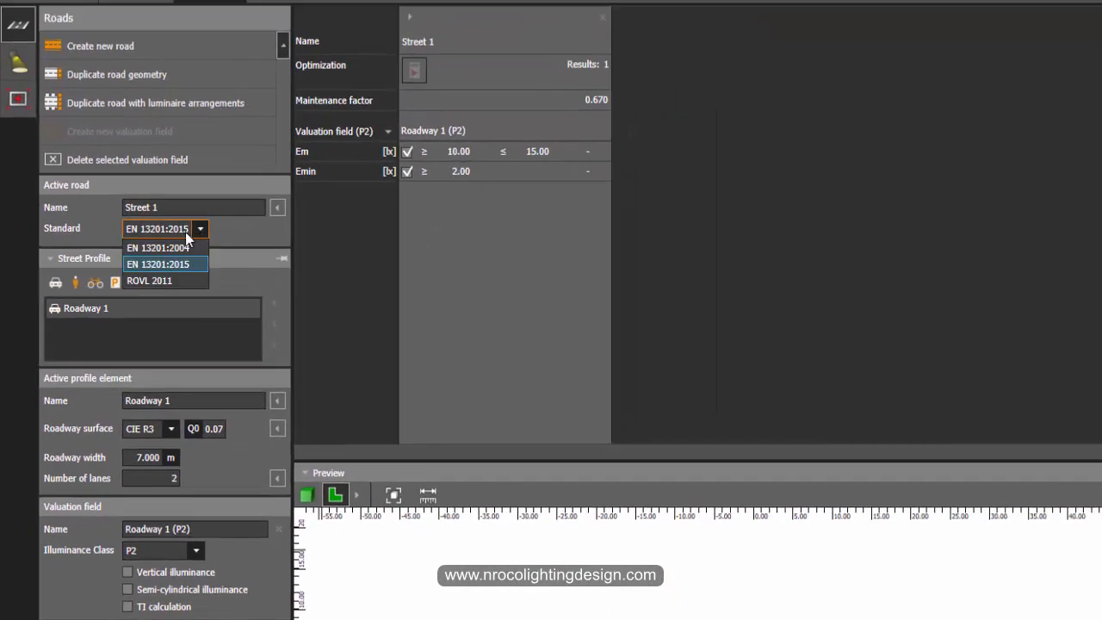
pyautogui.moveTo(155, 248)
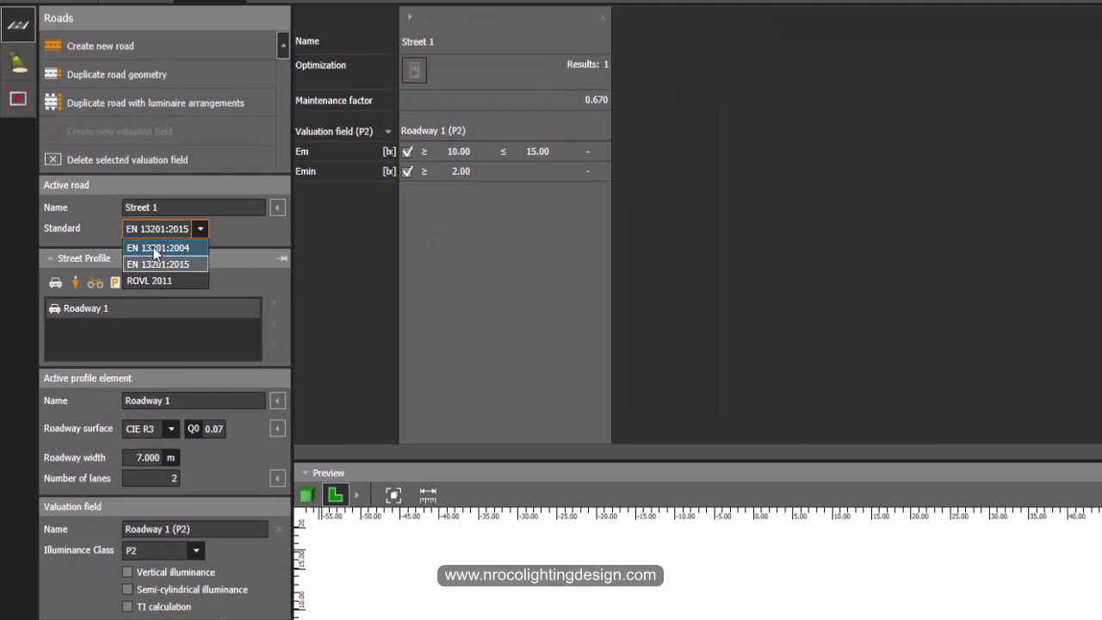
pyautogui.click(158, 247)
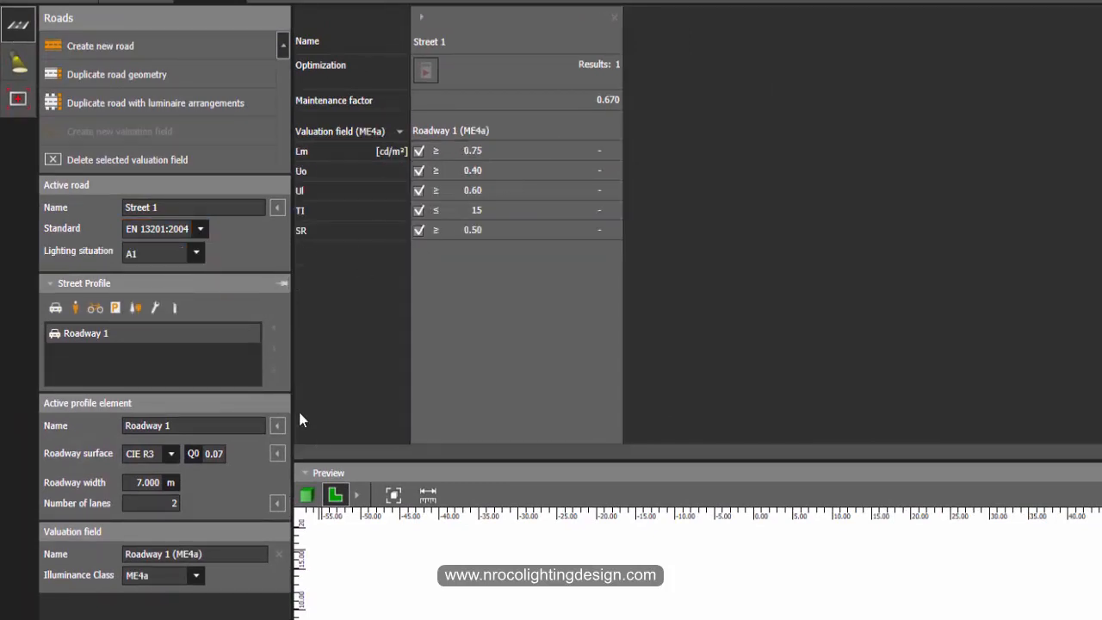
pyautogui.moveTo(342, 48)
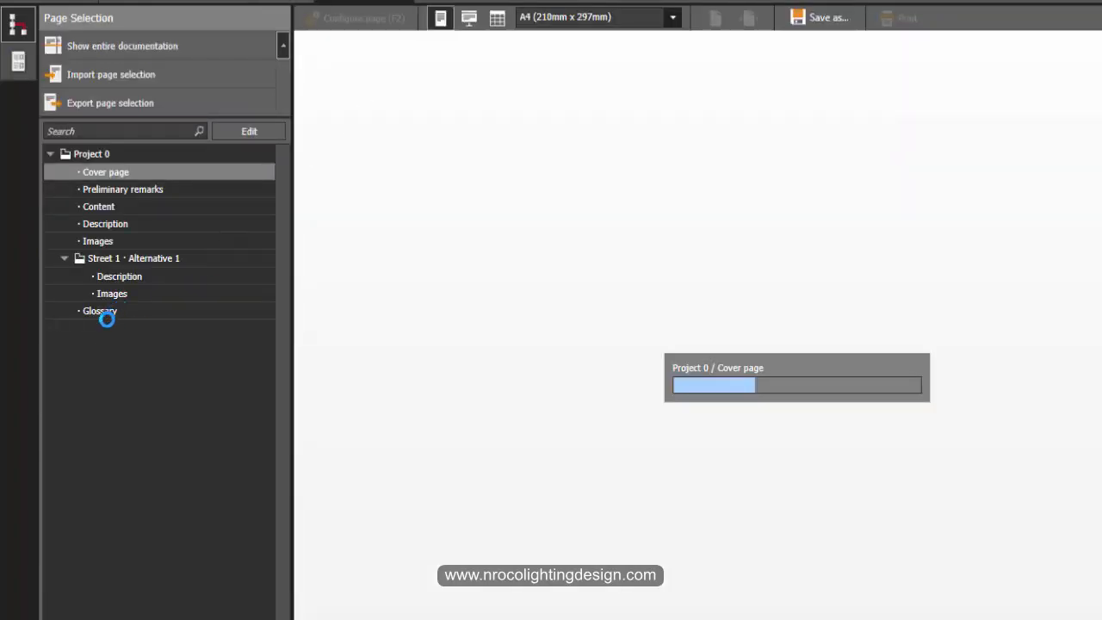
# Show the documentation Glossary page and scroll to the maintenance factor (MF) definition.
pyautogui.click(100, 311)
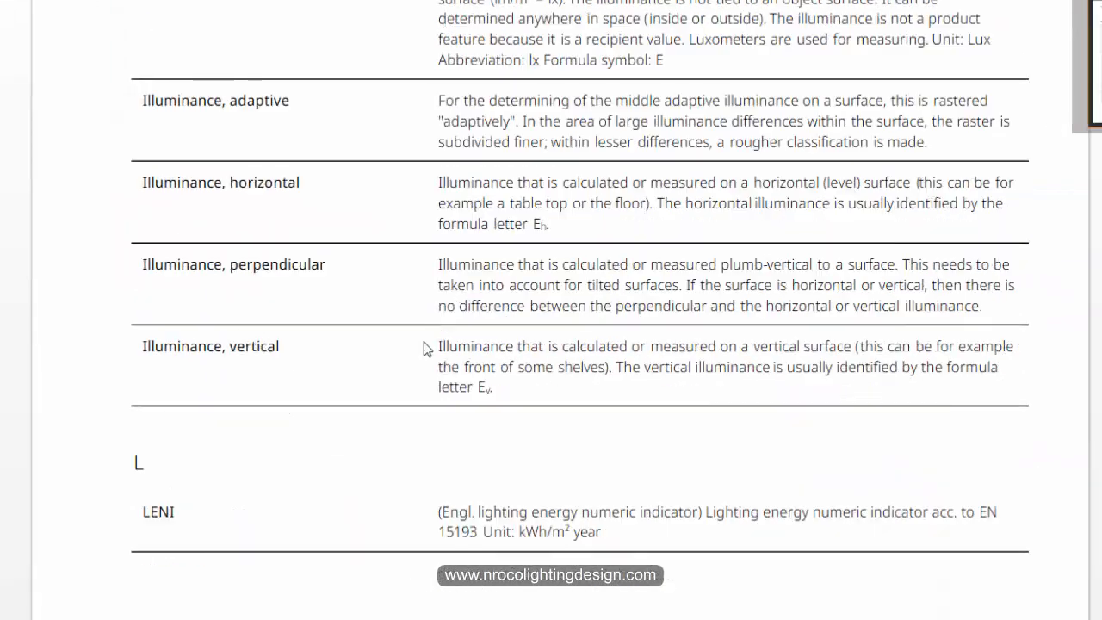
pyautogui.scroll(-3)
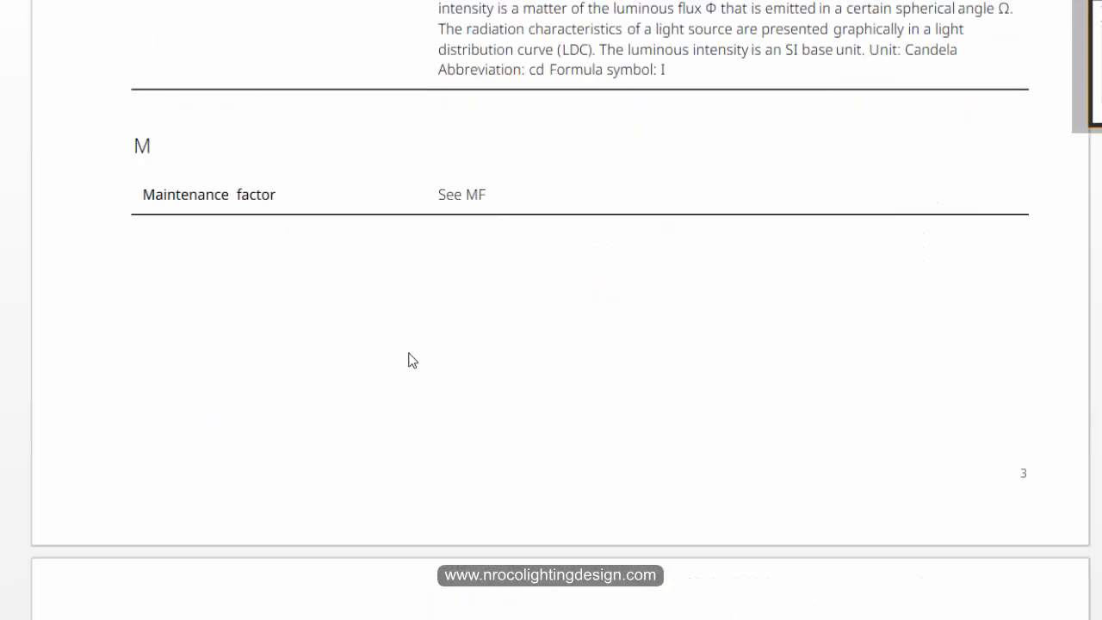
pyautogui.scroll(-3)
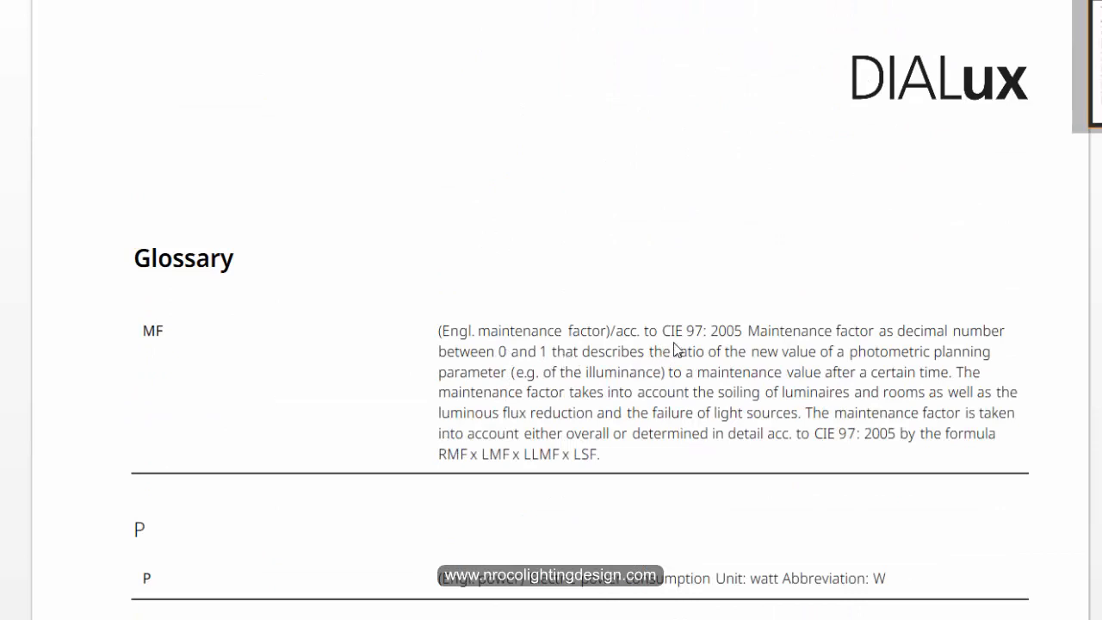
pyautogui.moveTo(723, 344)
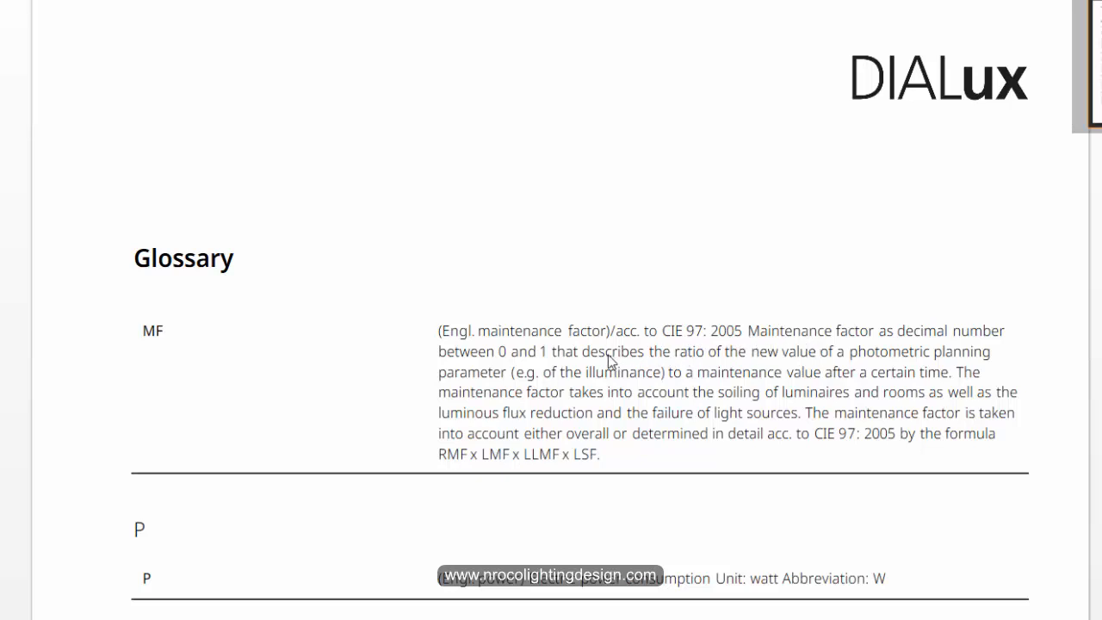
pyautogui.moveTo(673, 377)
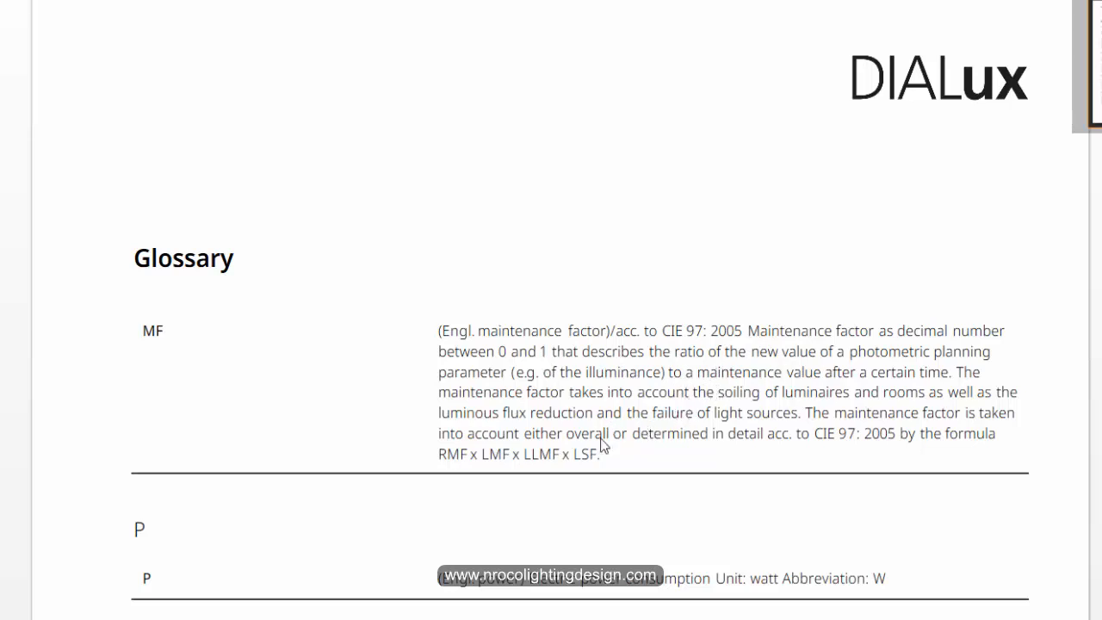
pyautogui.moveTo(628, 402)
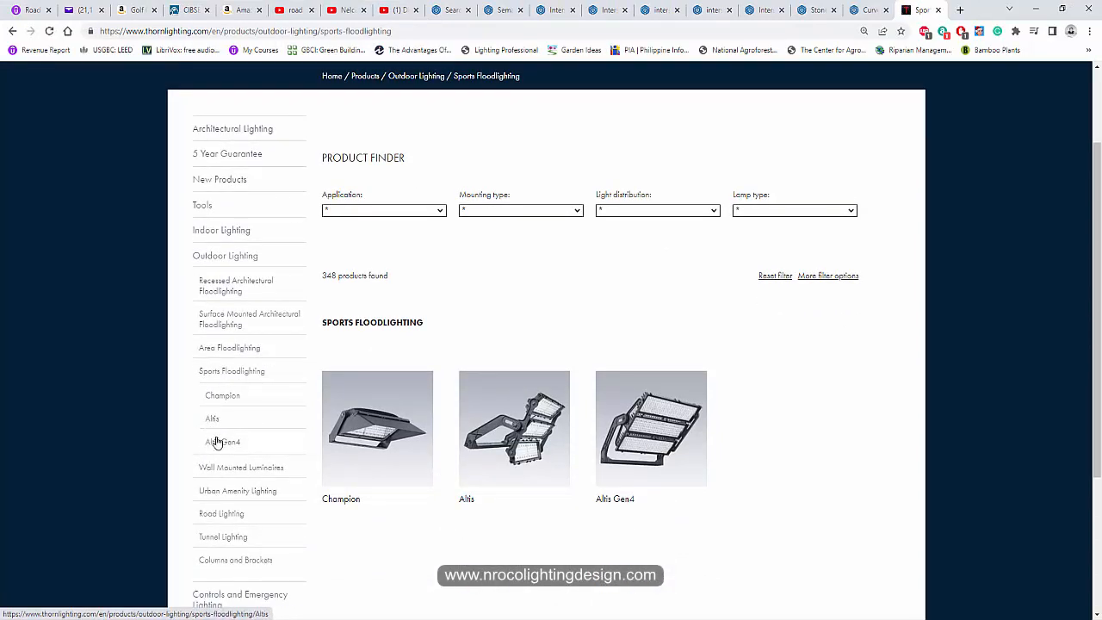
# Open and review the data sheet for the 41 W Isaro Pro IP 12L105-730 NR luminaire.
pyautogui.scroll(-3)
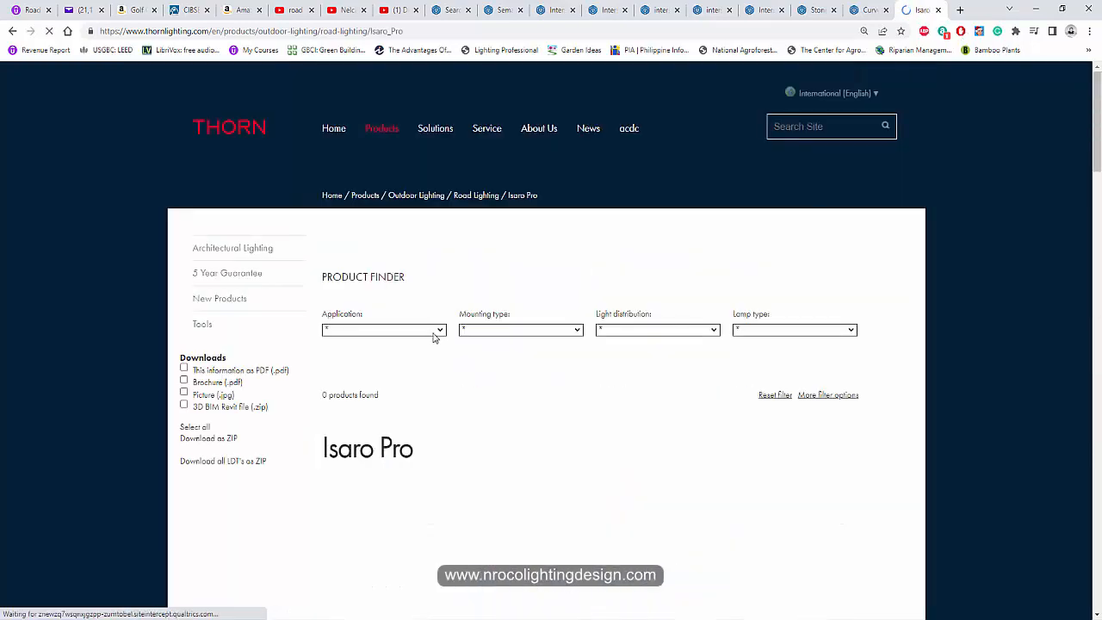
pyautogui.scroll(-3)
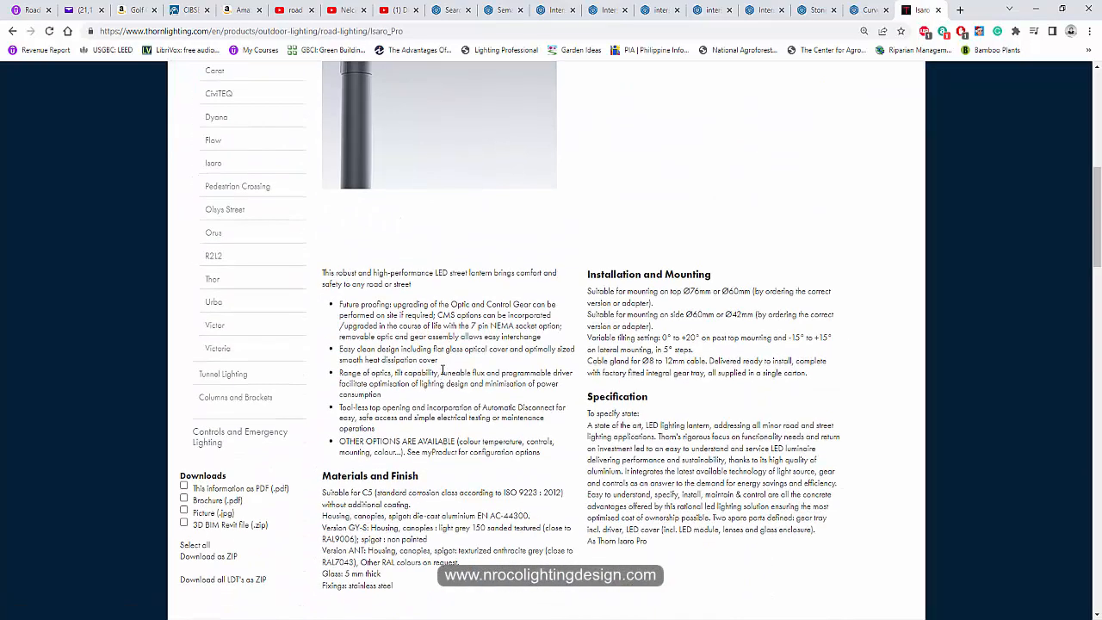
pyautogui.scroll(-3)
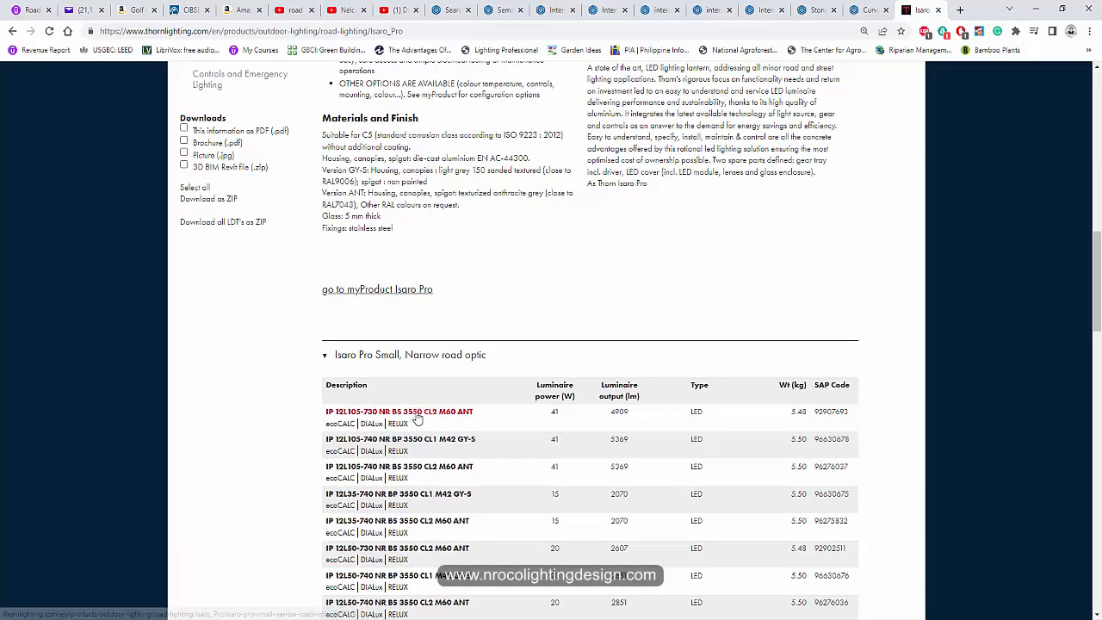
pyautogui.click(398, 411)
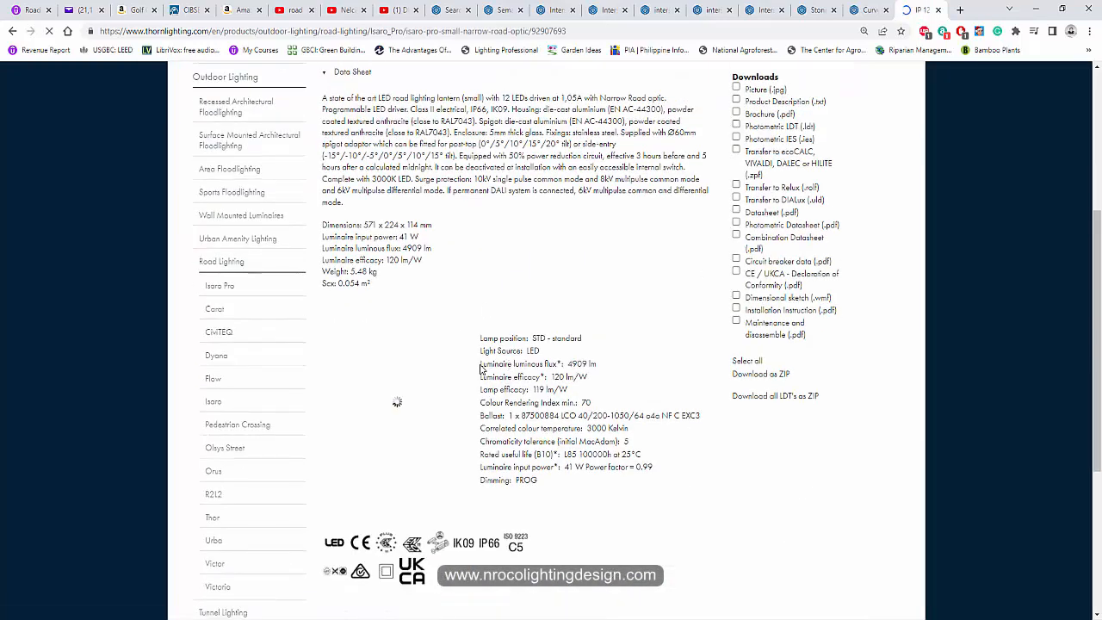
pyautogui.scroll(-3)
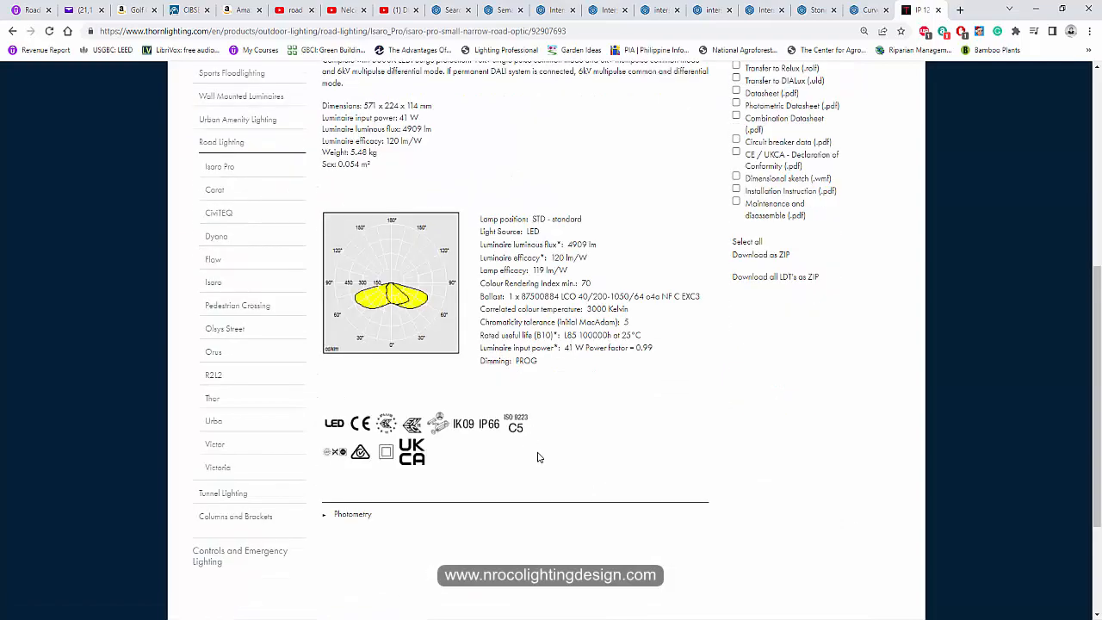
pyautogui.scroll(-3)
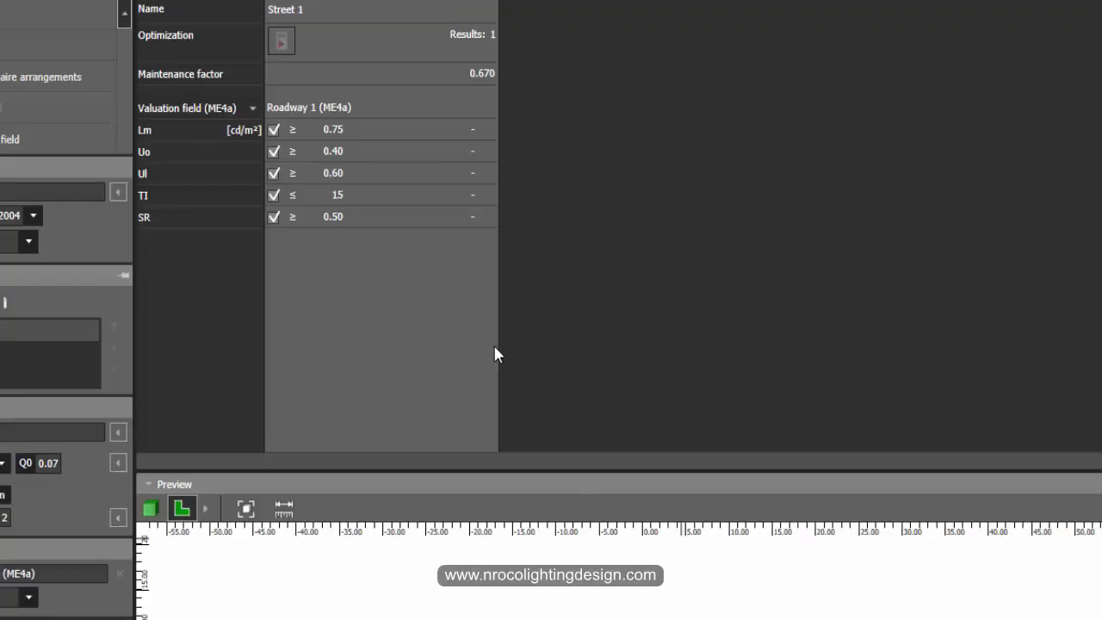
pyautogui.moveTo(535, 163)
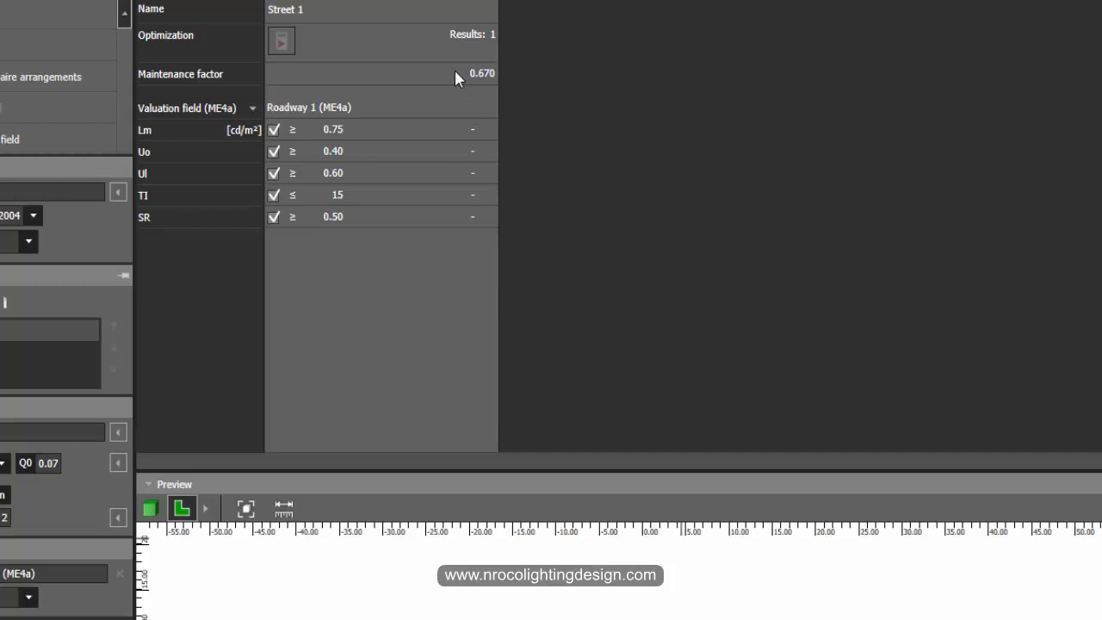
pyautogui.moveTo(451, 77)
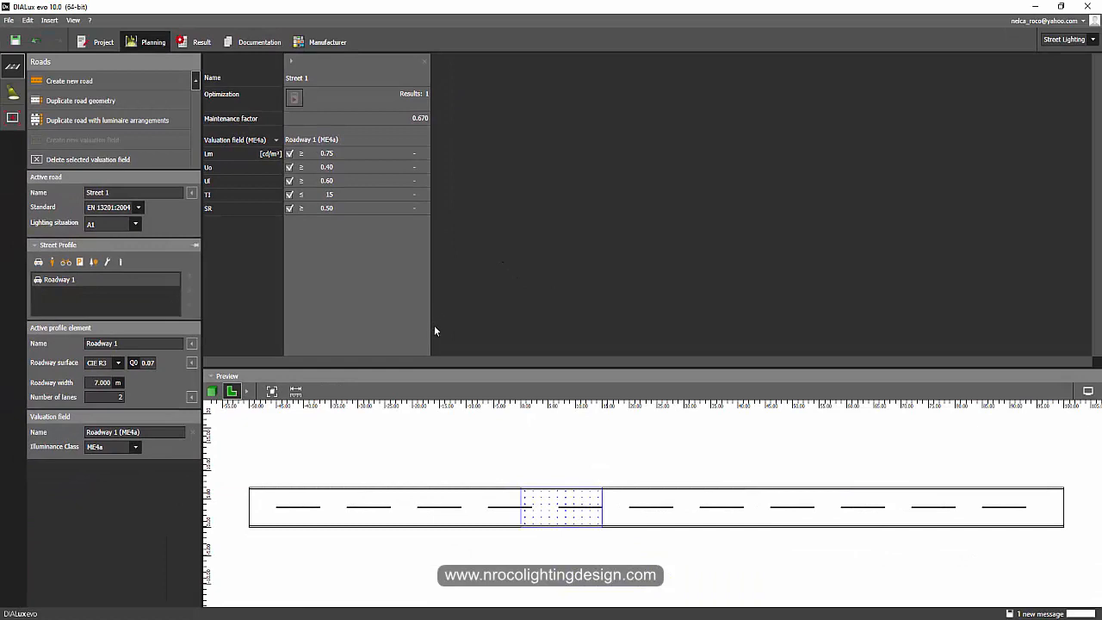
pyautogui.moveTo(494, 327)
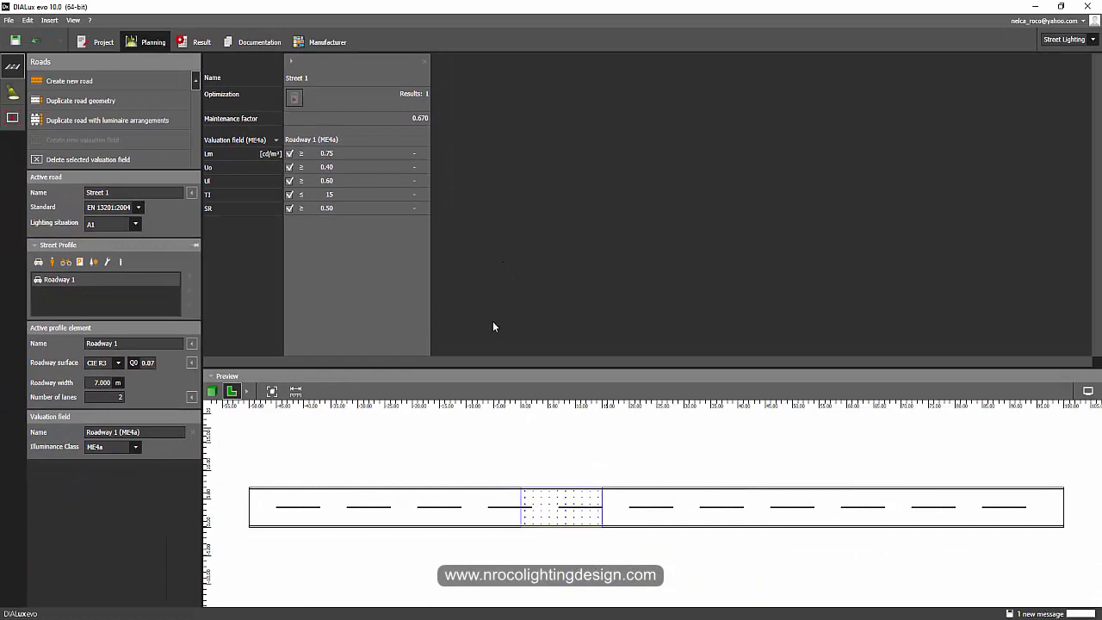
pyautogui.moveTo(482, 319)
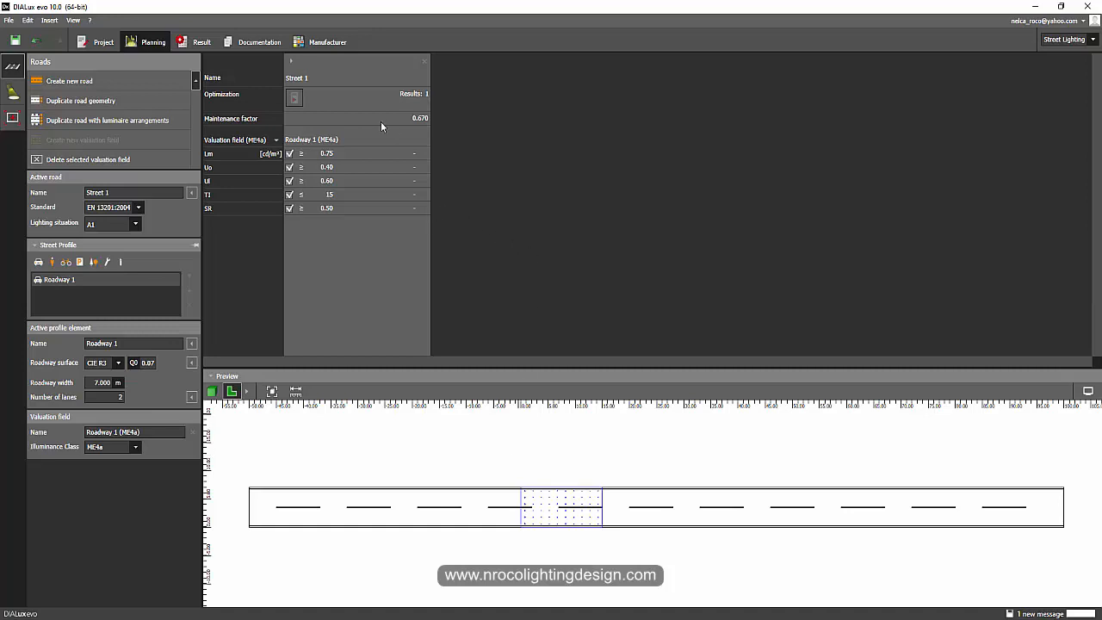
pyautogui.moveTo(327, 265)
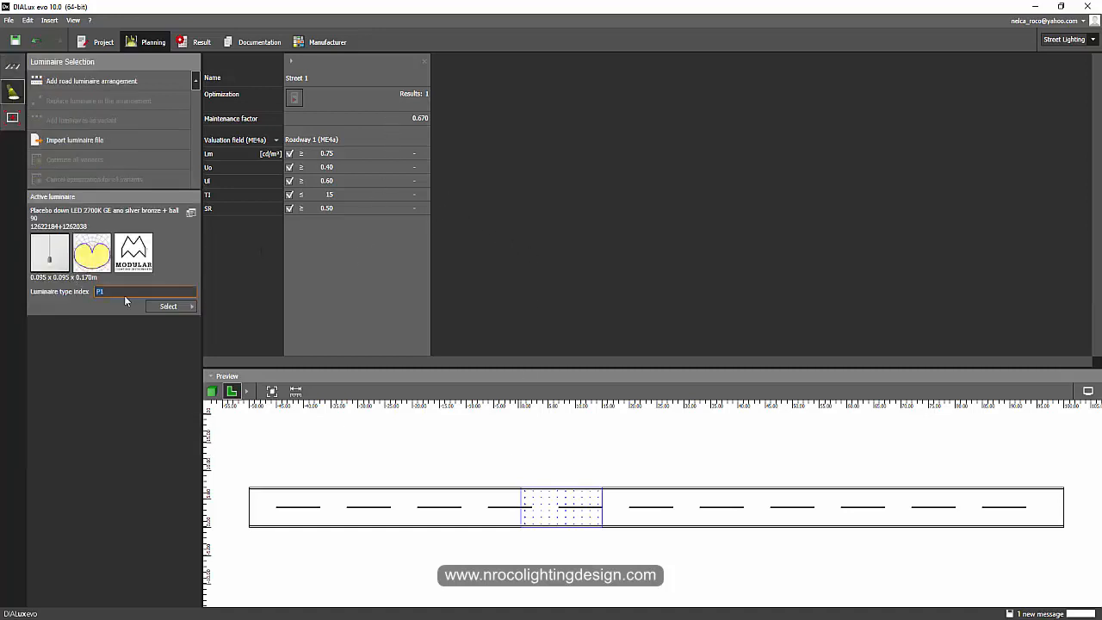
# Scroll the Street 1 table down to the ME4a valuation rows showing Lm 0.91.
pyautogui.click(168, 306)
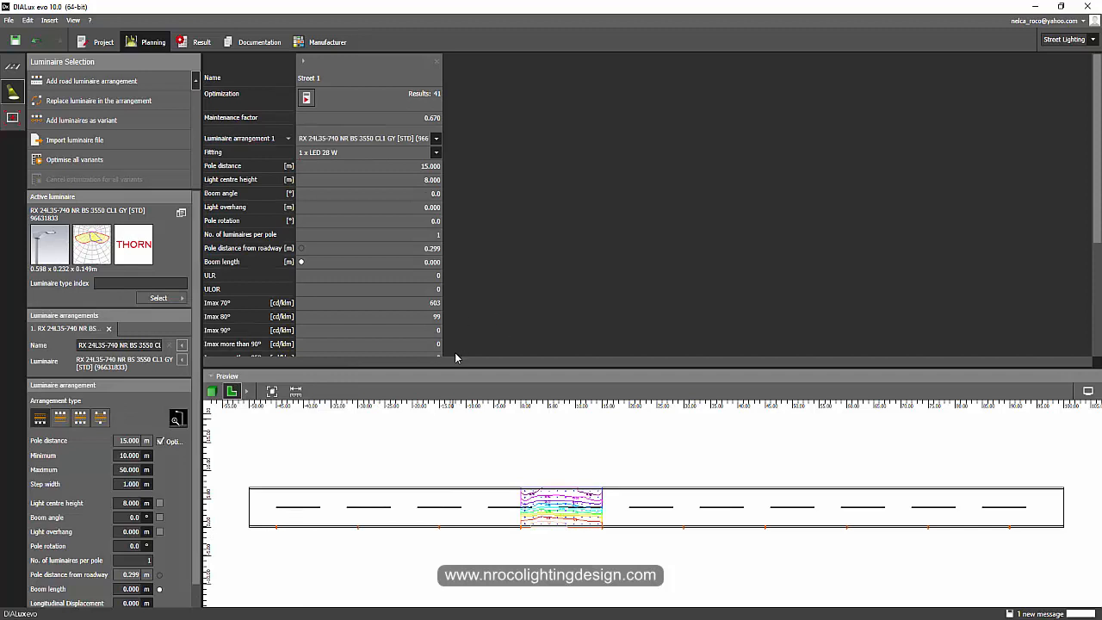
pyautogui.scroll(-3)
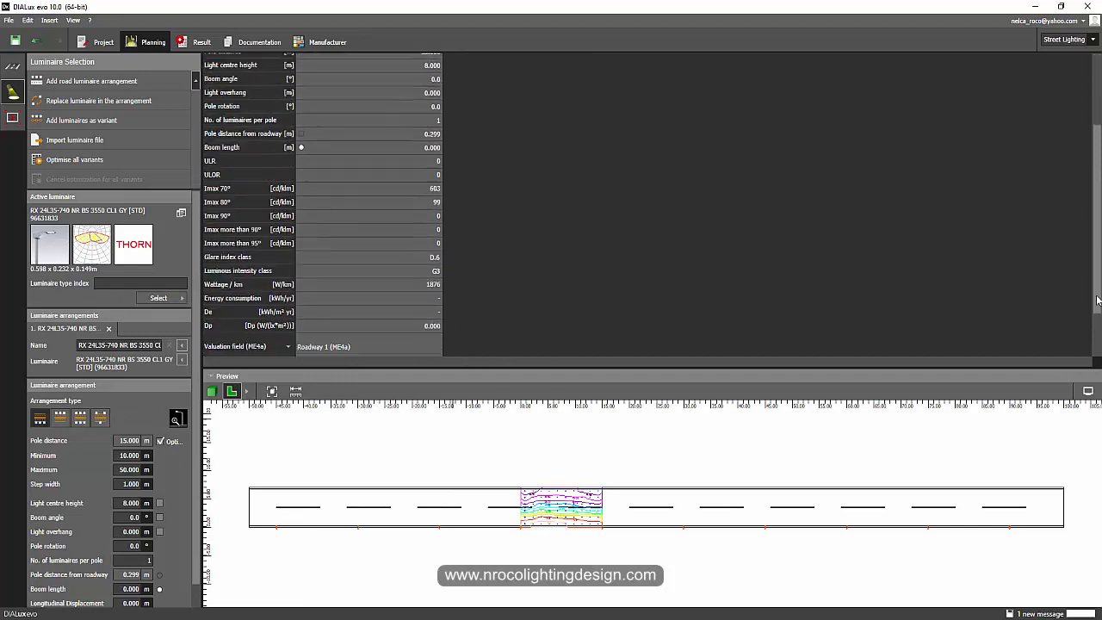
pyautogui.scroll(-3)
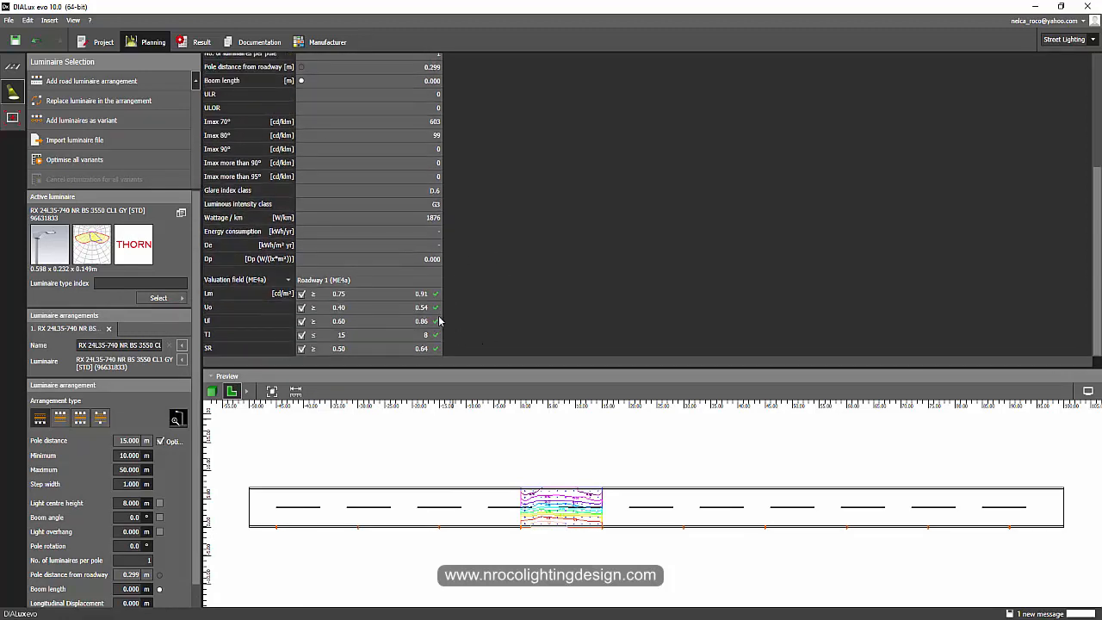
pyautogui.moveTo(460, 377)
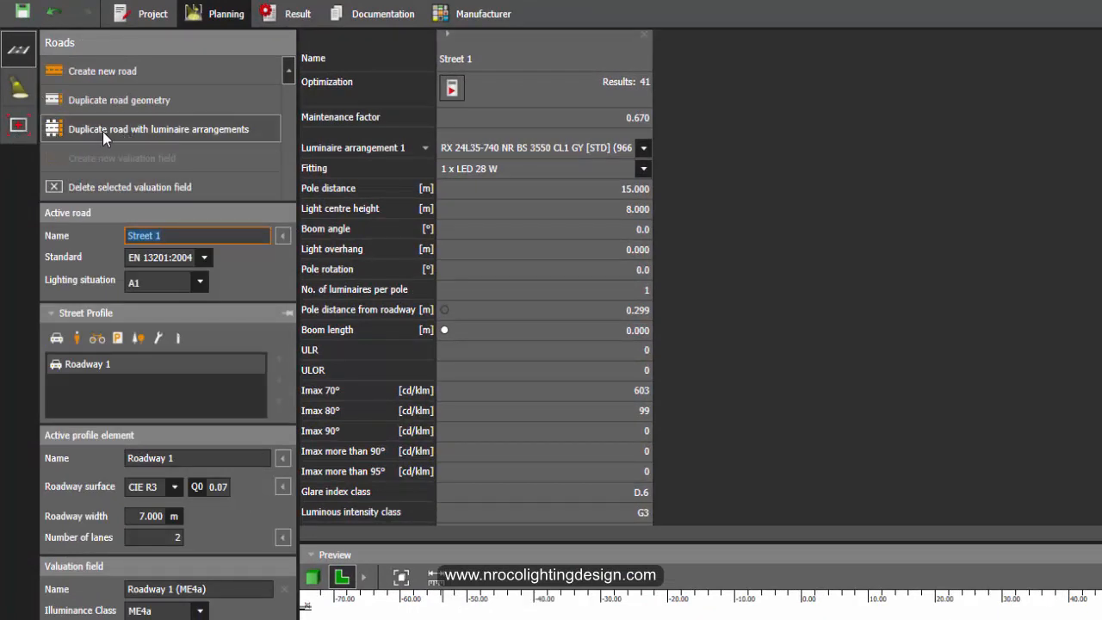
# Duplicate Street 1 with its luminaire arrangements and give Street 2 maintenance factor 0.91.
pyautogui.click(159, 129)
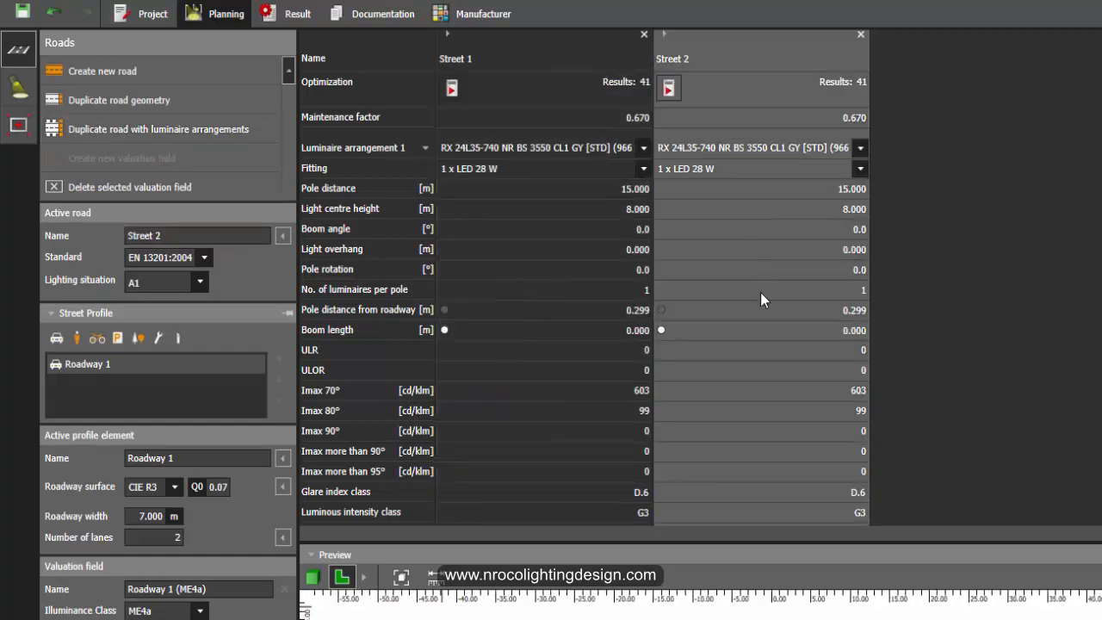
pyautogui.moveTo(743, 359)
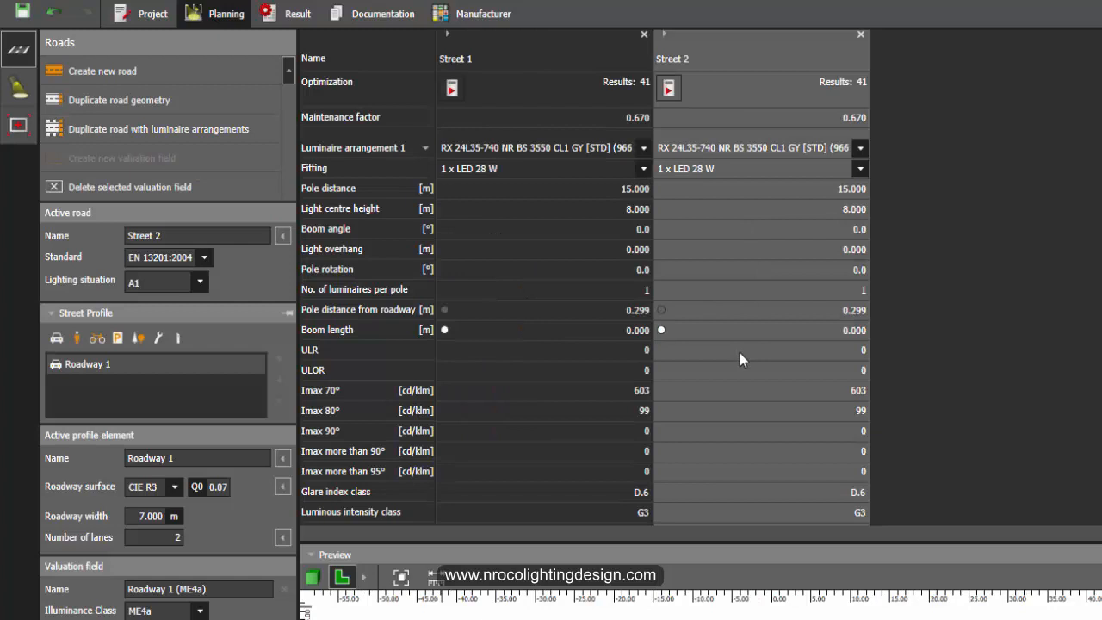
pyautogui.moveTo(763, 333)
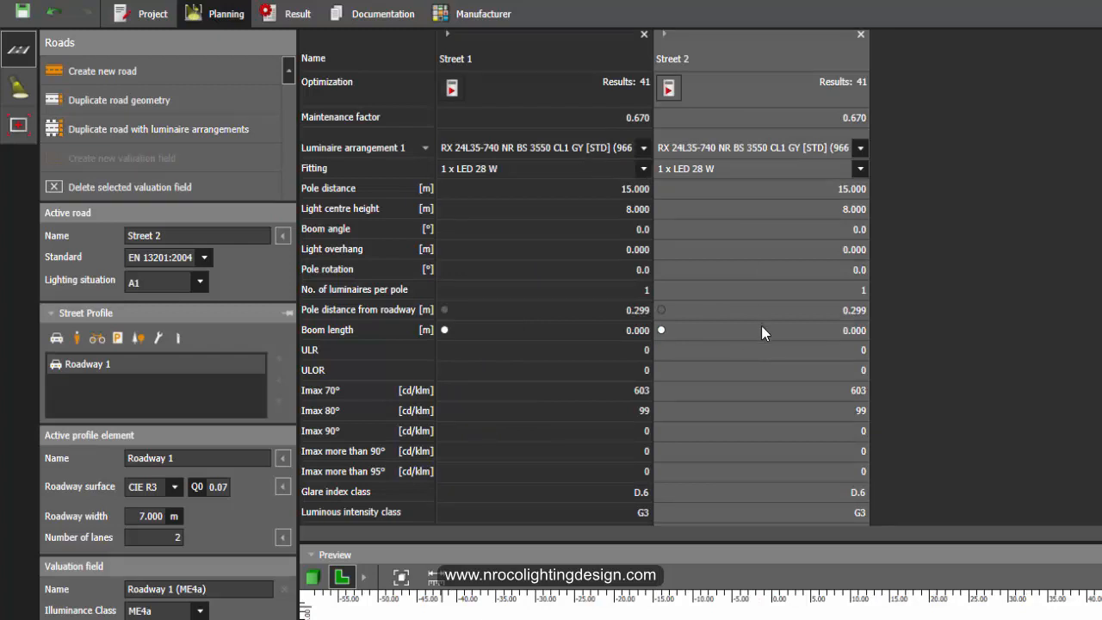
pyautogui.click(761, 117)
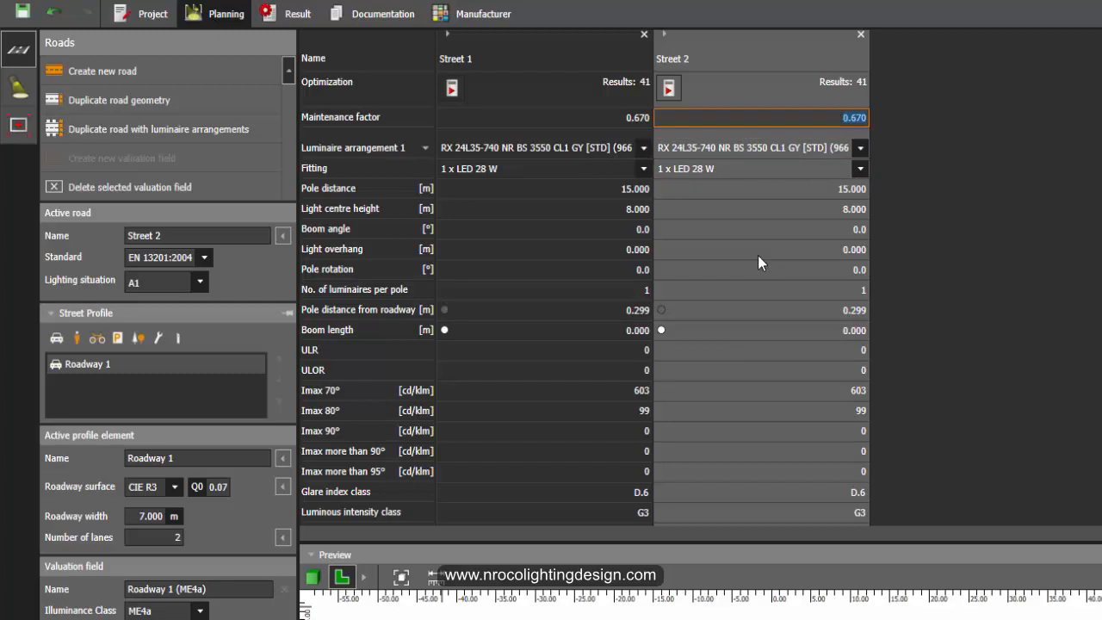
pyautogui.write('.91')
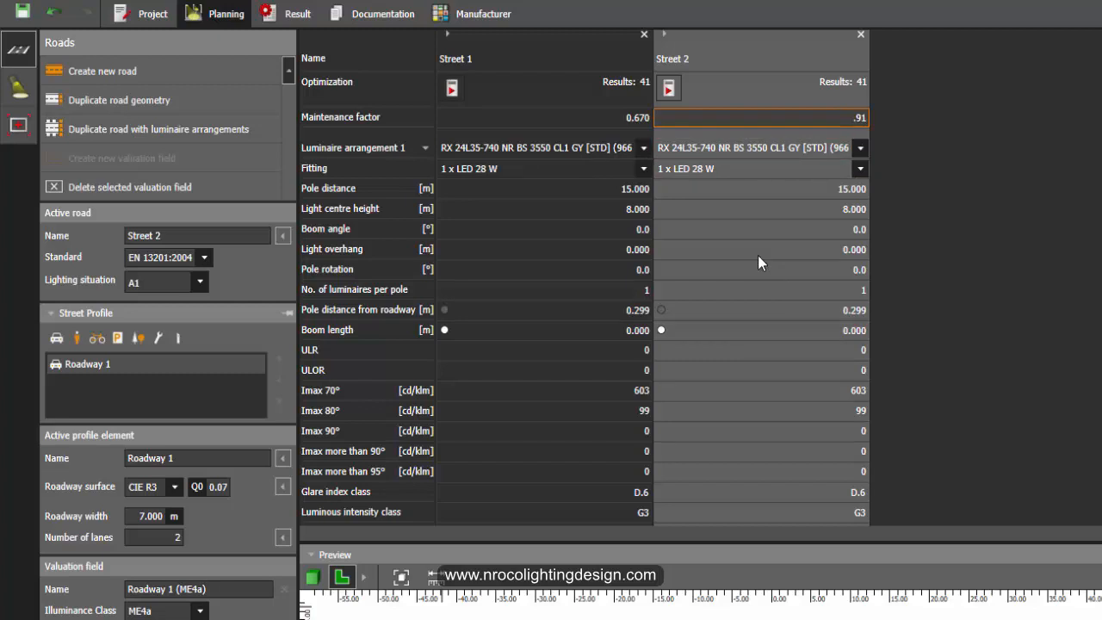
pyautogui.write('0.910')
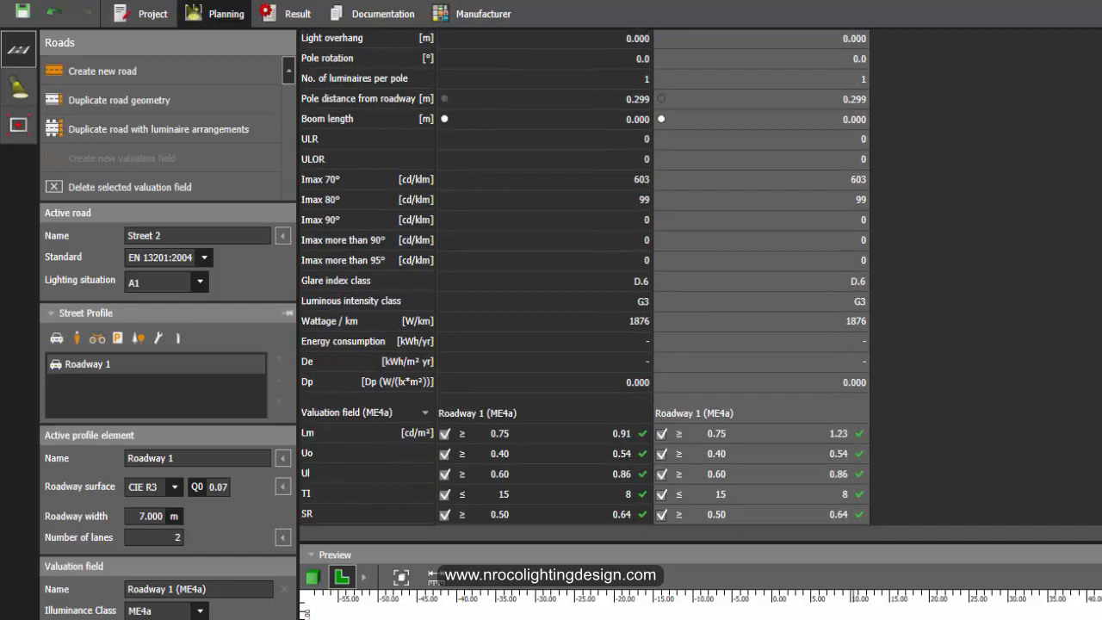
pyautogui.moveTo(858, 457)
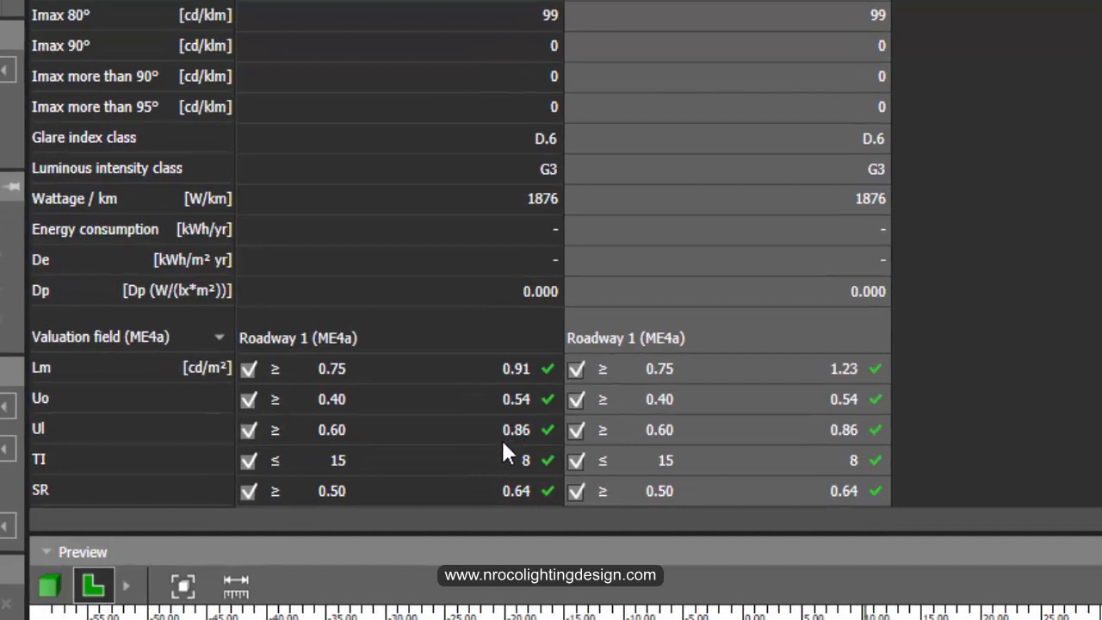
pyautogui.moveTo(942, 407)
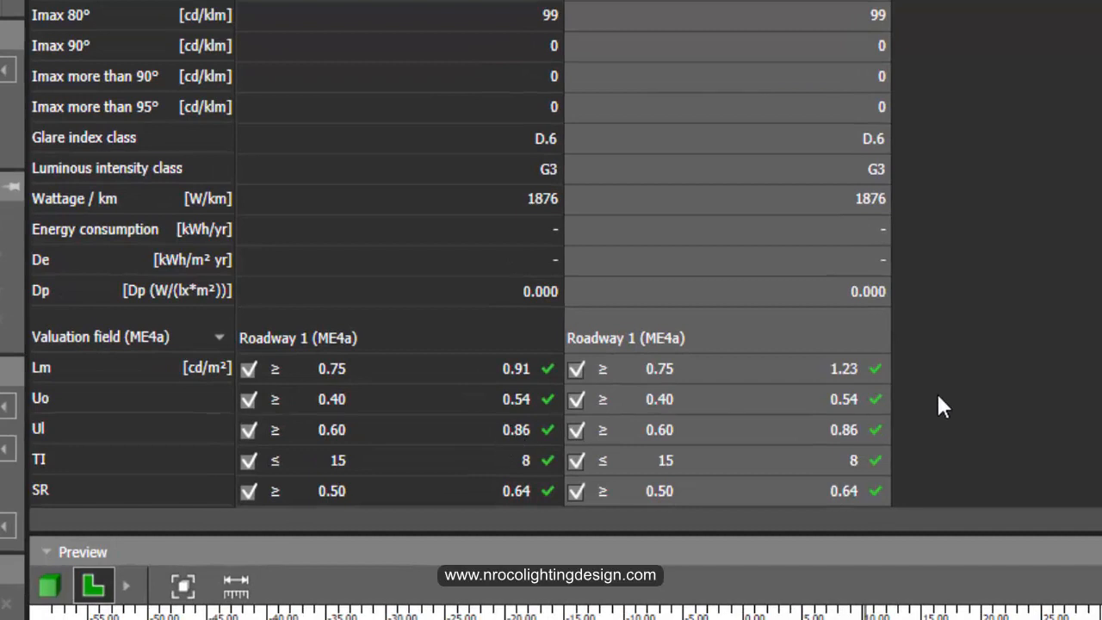
pyautogui.moveTo(895, 431)
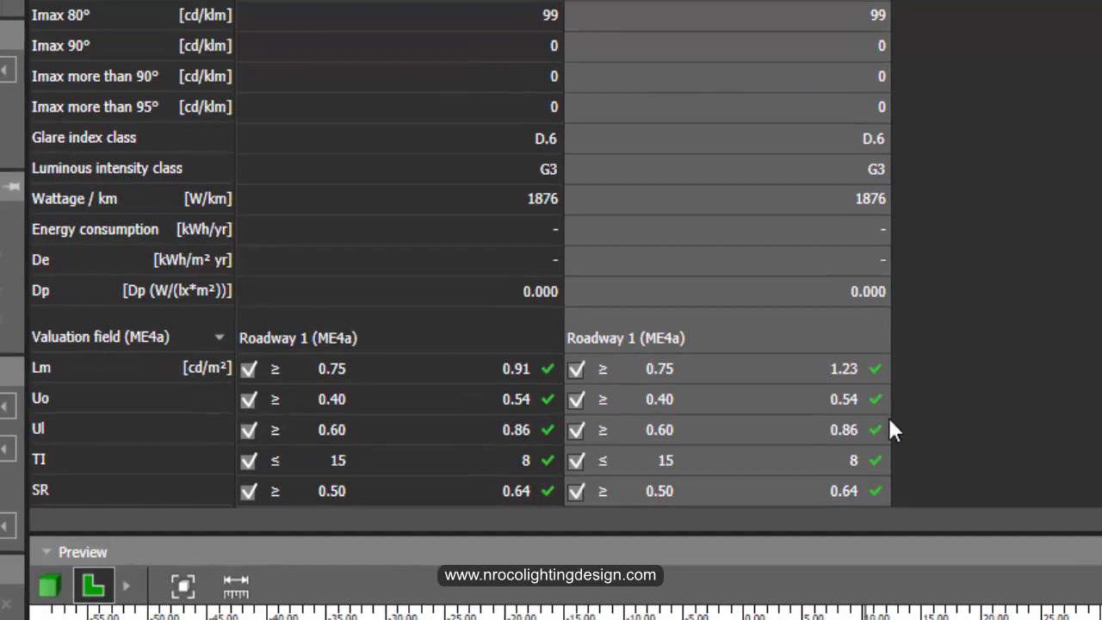
pyautogui.moveTo(727, 420)
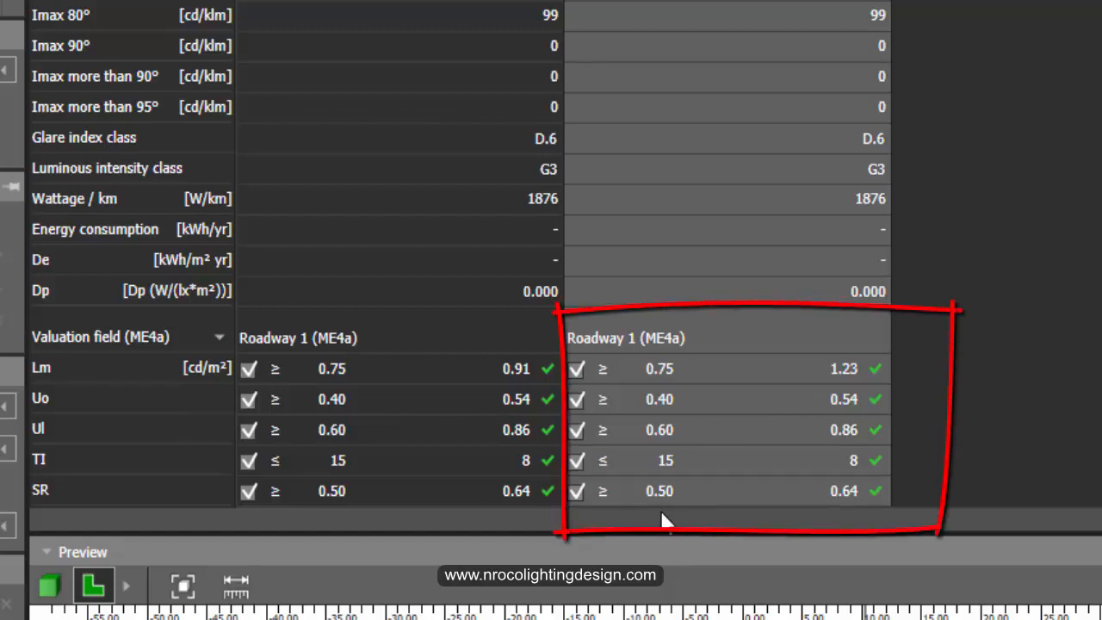
pyautogui.moveTo(683, 516)
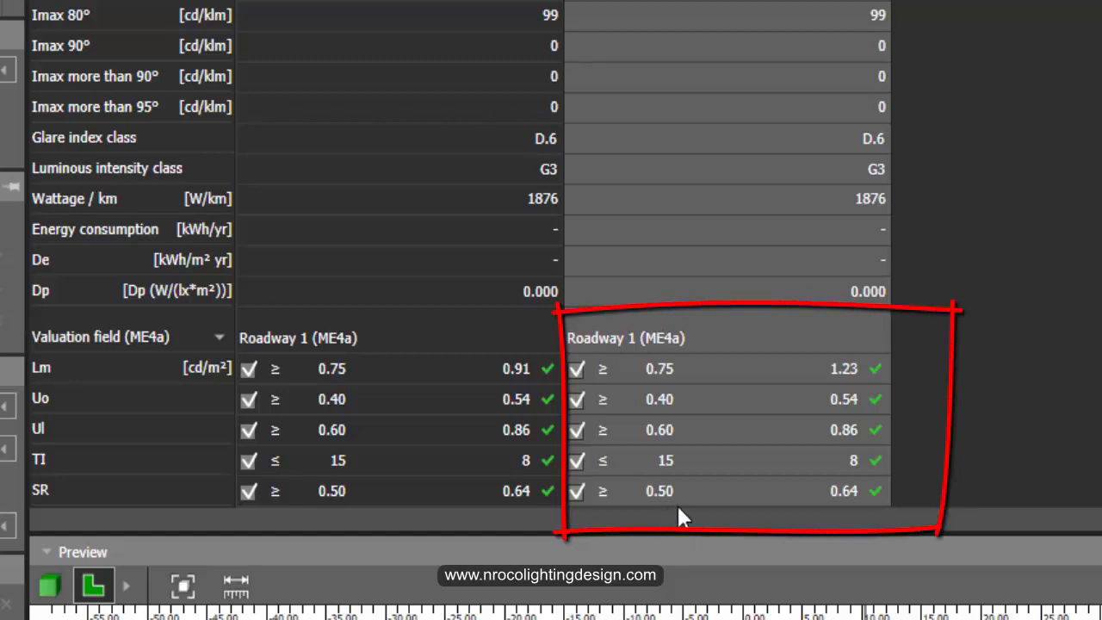
pyautogui.moveTo(704, 519)
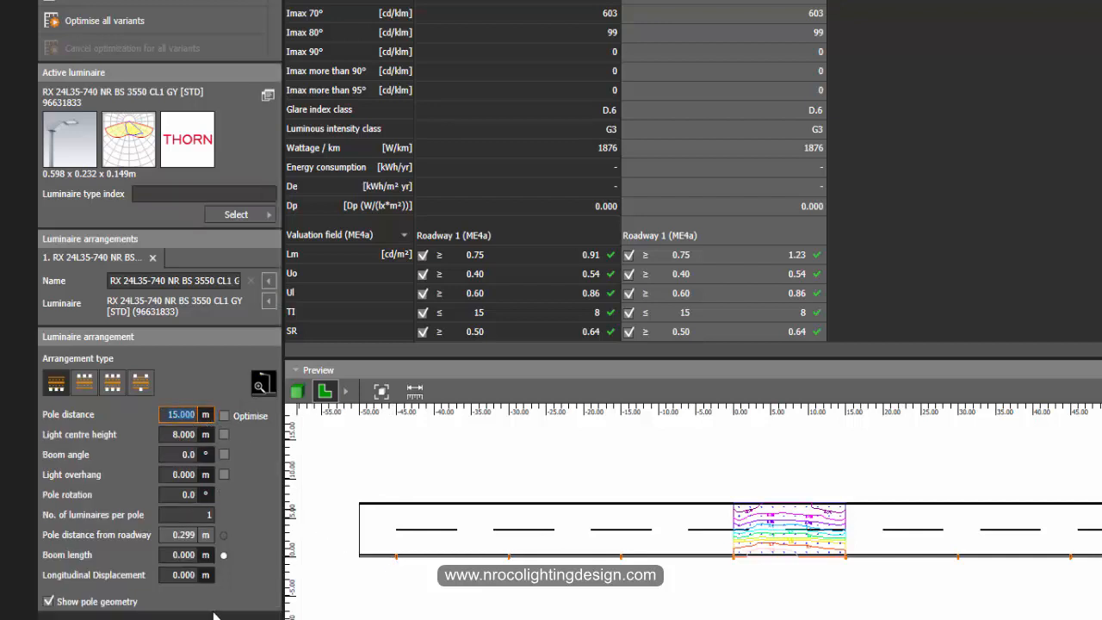
# Try pole distances of 20 m and 25 m, then settle on 24 m.
pyautogui.write('20.000')
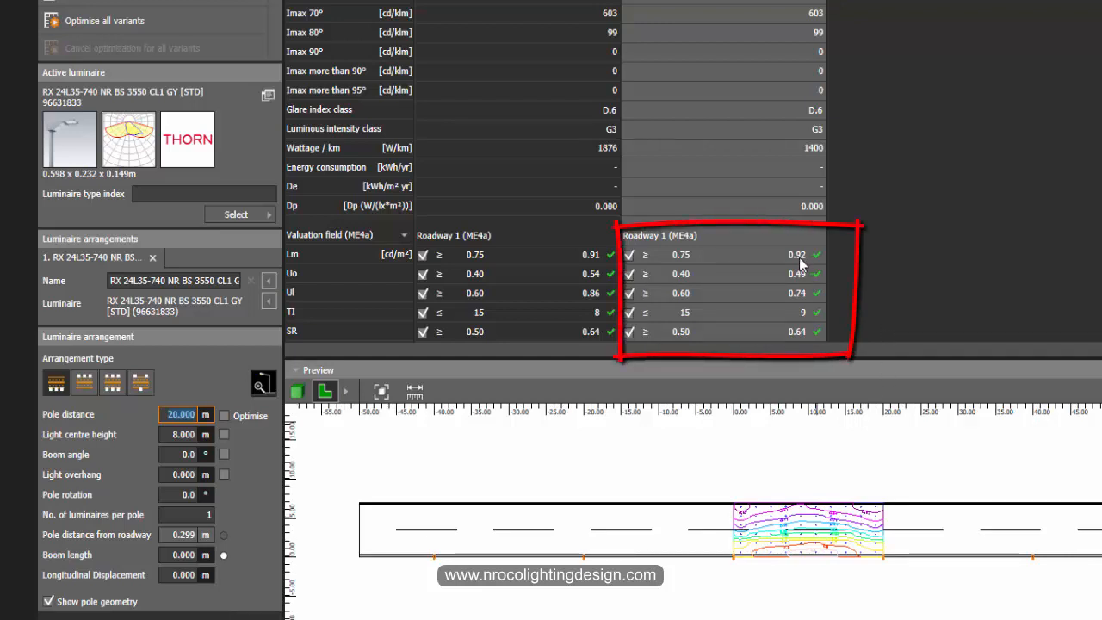
pyautogui.moveTo(174, 426)
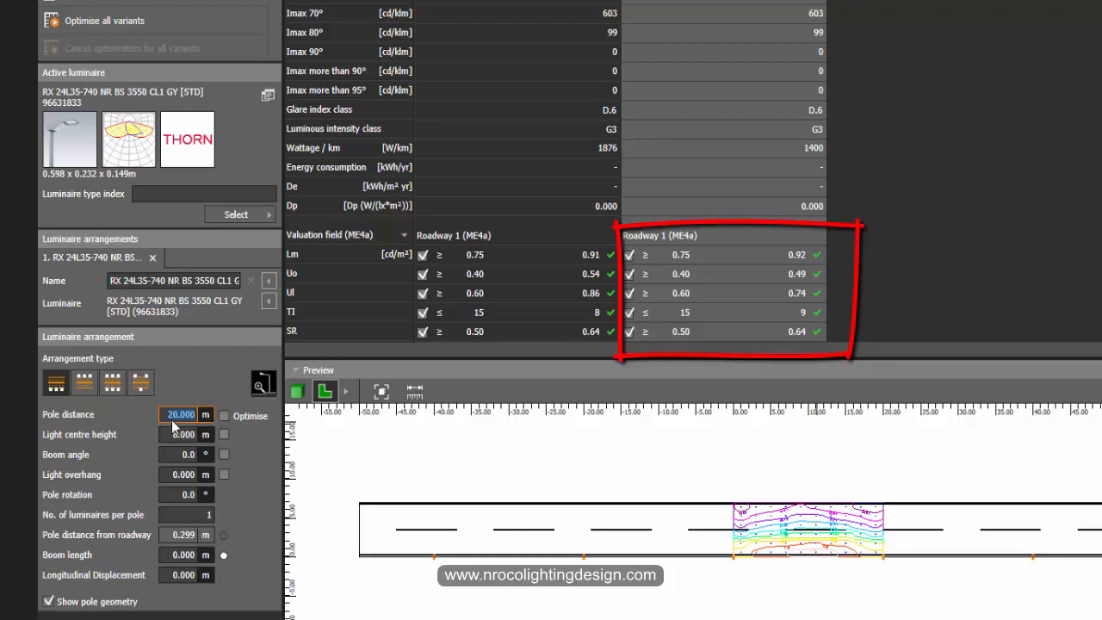
pyautogui.write('25')
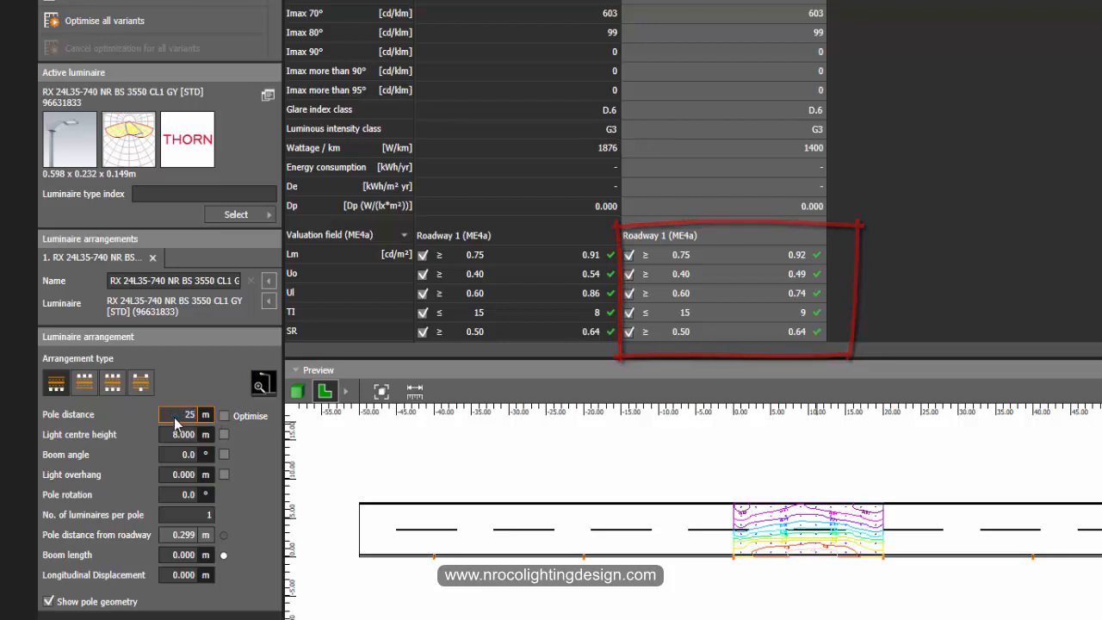
pyautogui.write('2')
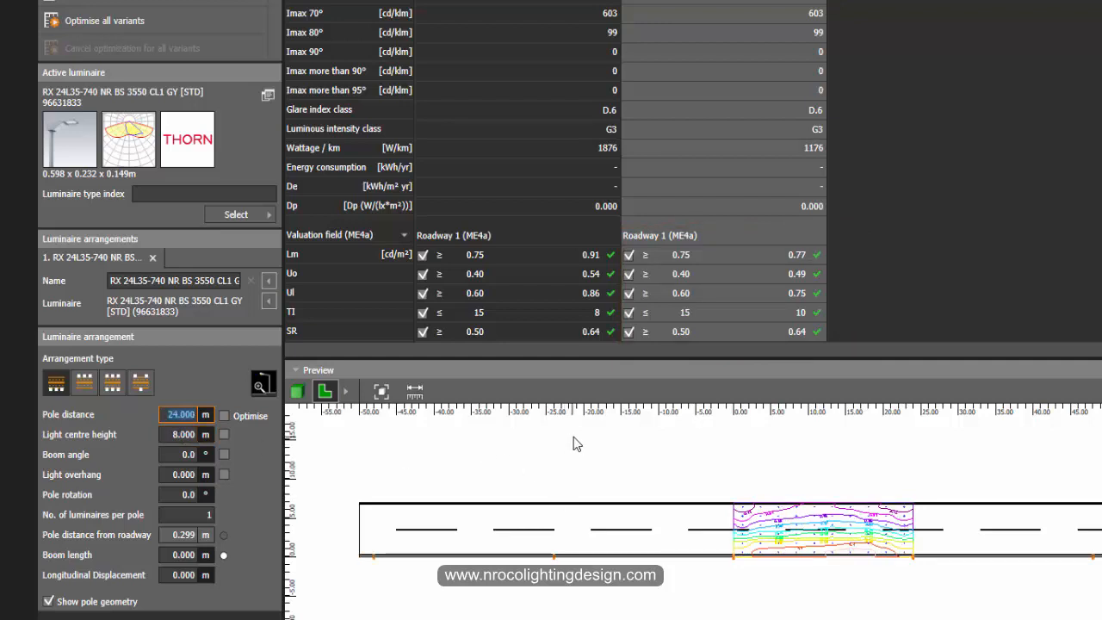
pyautogui.moveTo(535, 288)
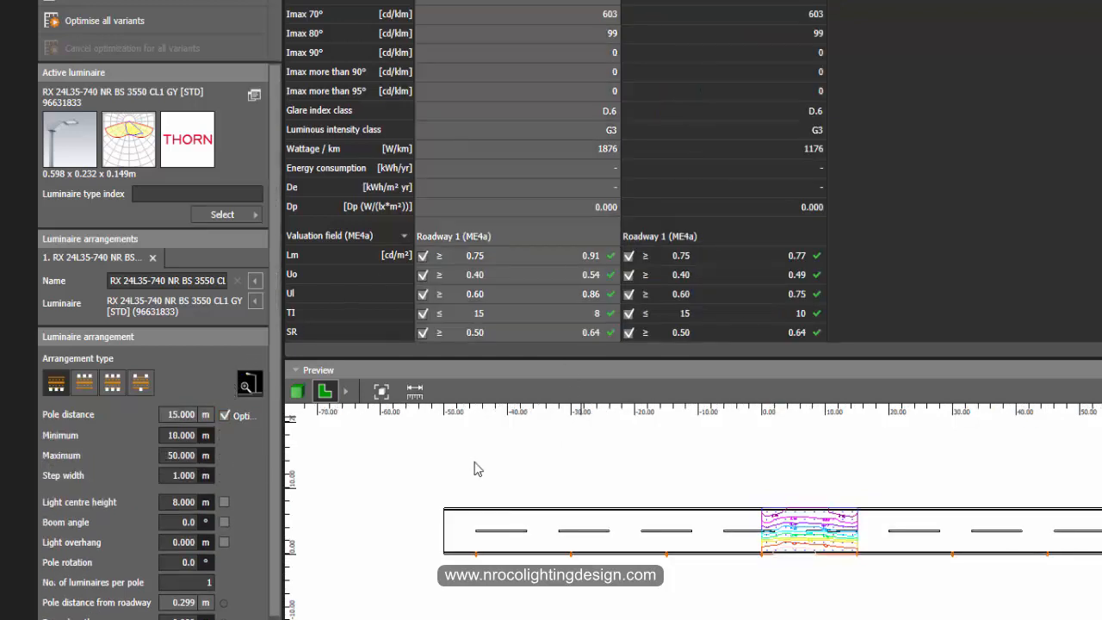
pyautogui.moveTo(517, 464)
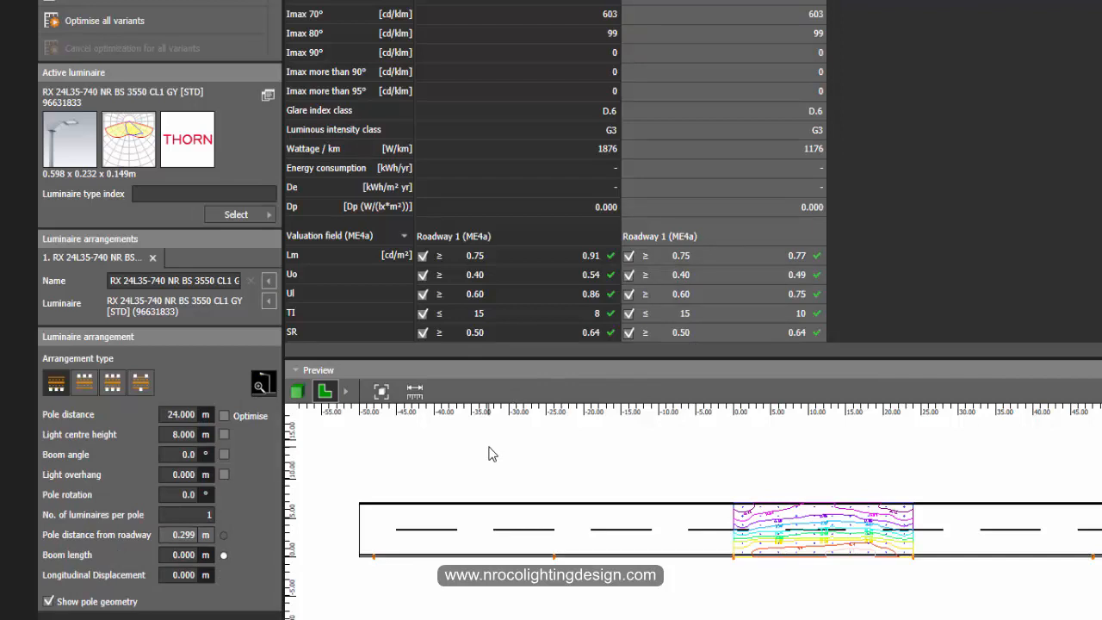
pyautogui.moveTo(503, 467)
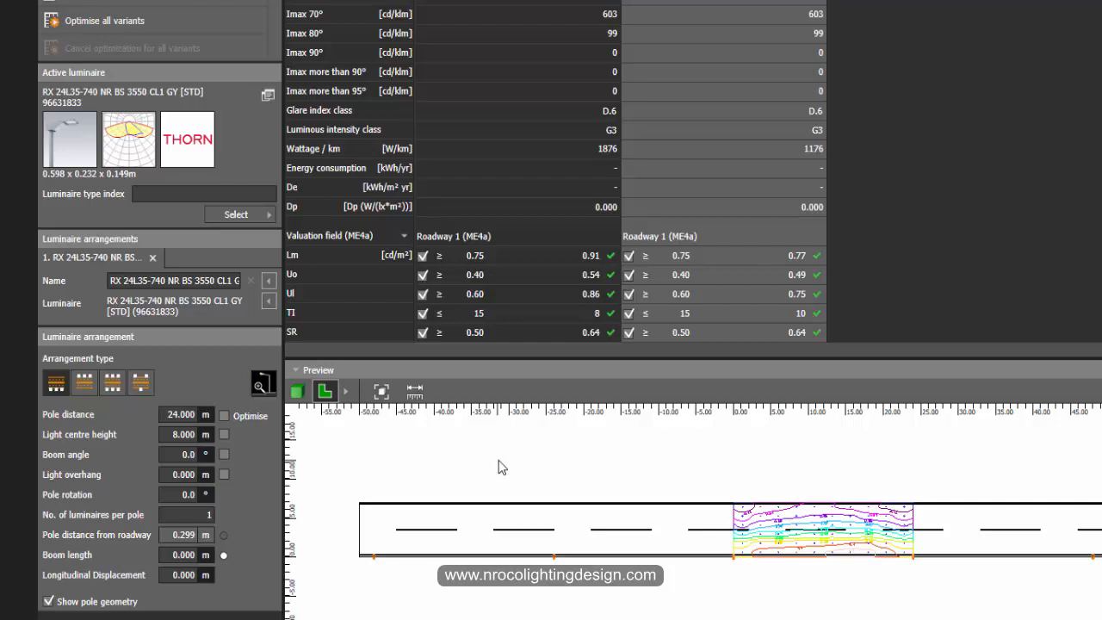
pyautogui.moveTo(507, 478)
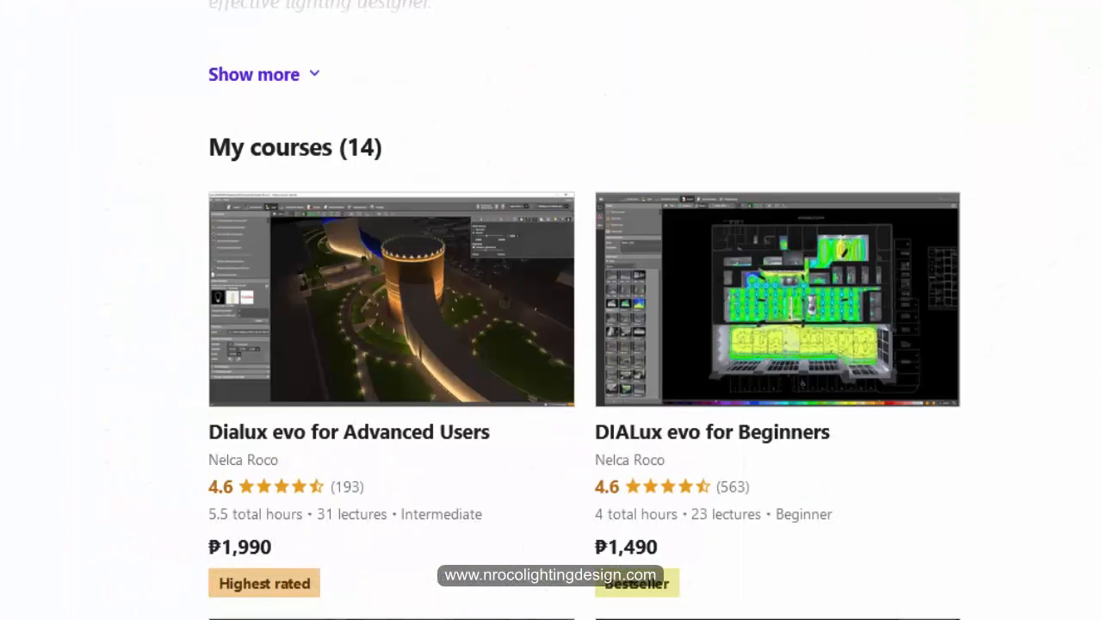
# Scroll the instructor profile down to the course list showing Road Lighting Design Techniques.
pyautogui.scroll(-3)
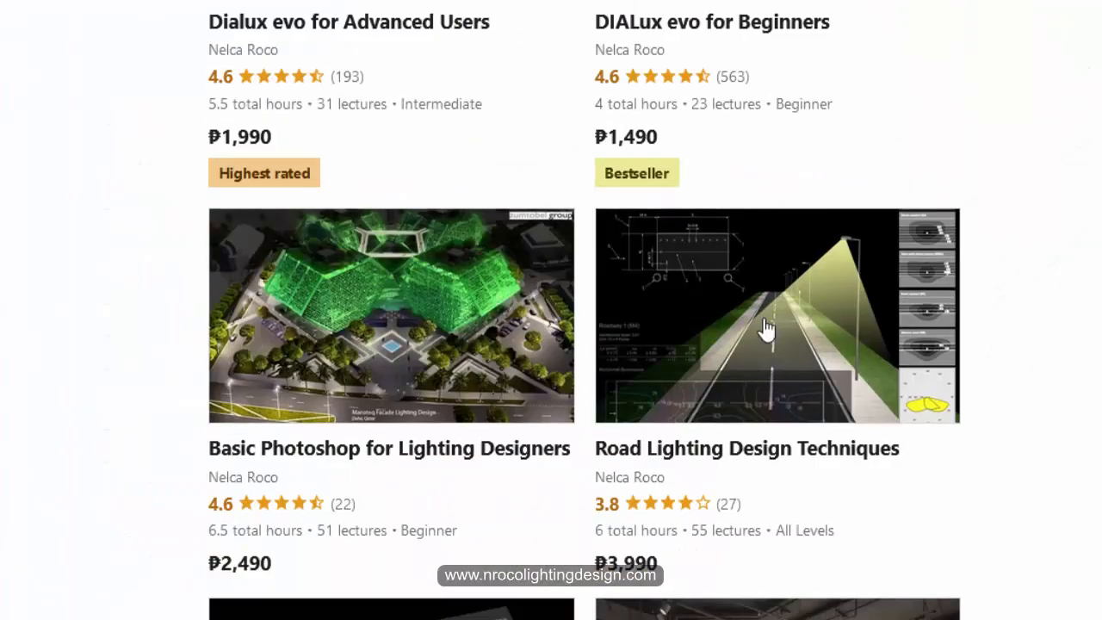